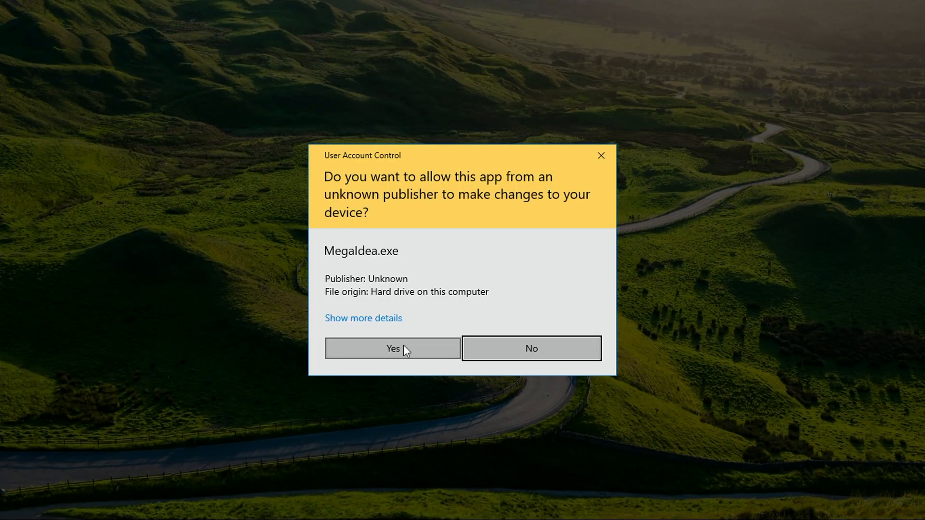
Allow Lattice Repair to start and test the cable: IC fuse, S, D, B, A abnormal
{"action": "left_click", "coordinate": [392, 348]}
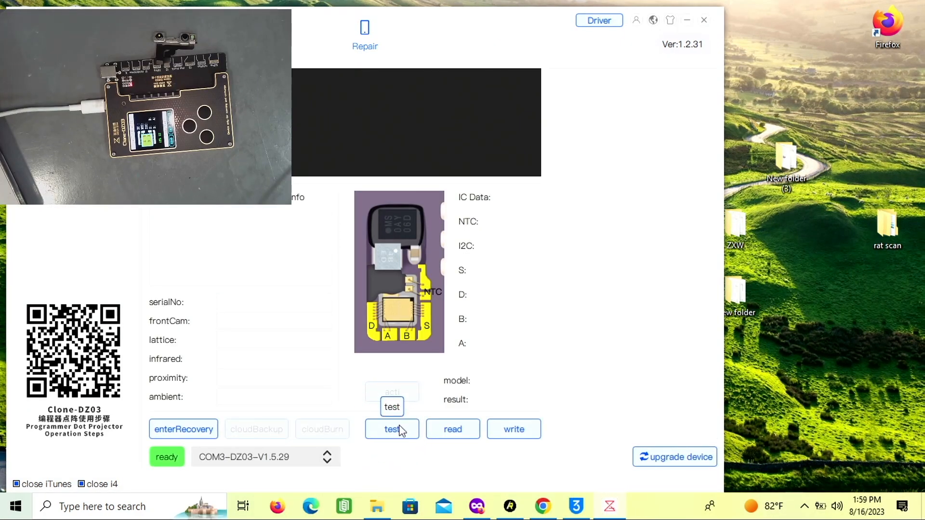
{"action": "left_click", "coordinate": [392, 429]}
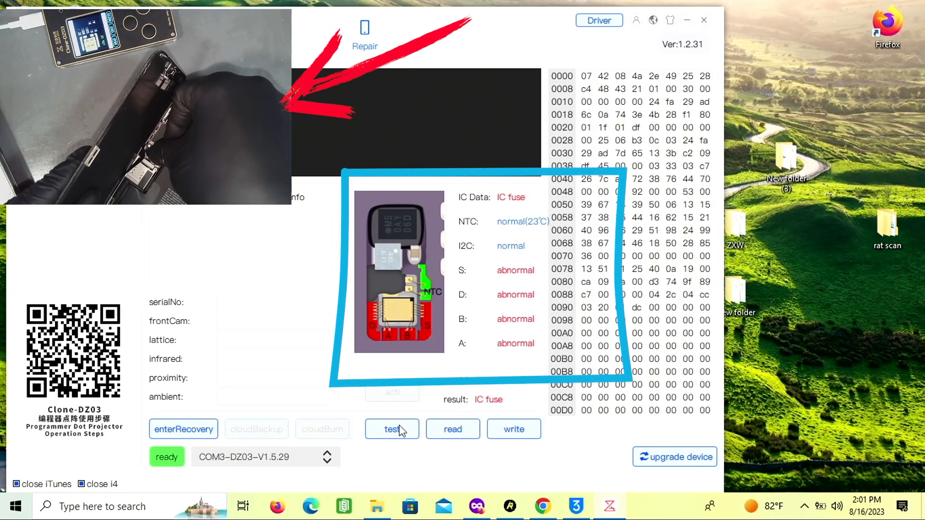
Read the iPhone 12 Pro Max's info and query its cloud backup successfully
{"action": "left_click", "coordinate": [392, 429]}
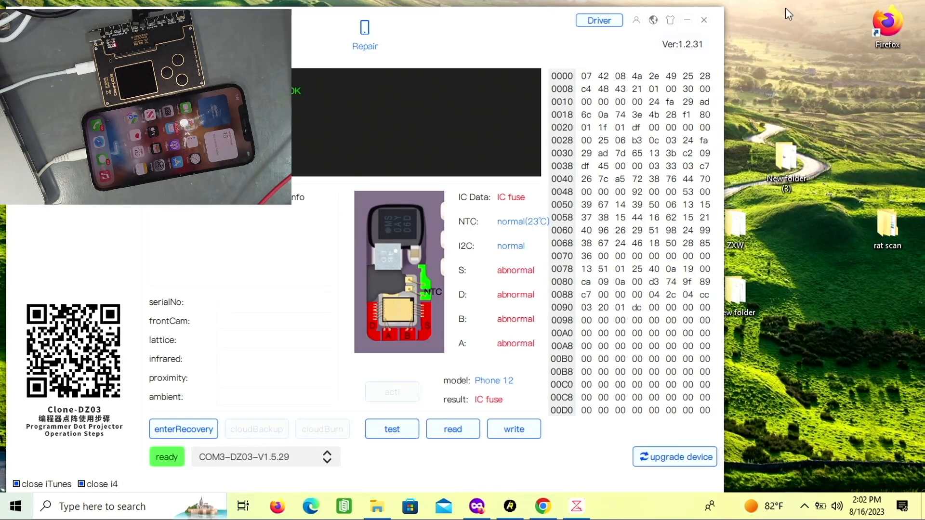
{"action": "left_click", "coordinate": [256, 429]}
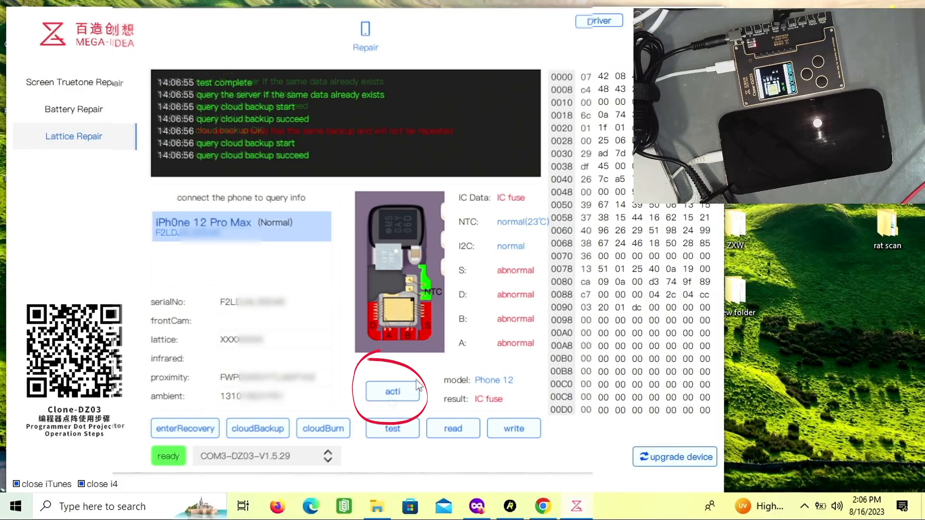
Activate the dot projector chip using one remaining activation, then clear readings for retest
{"action": "left_click", "coordinate": [392, 391]}
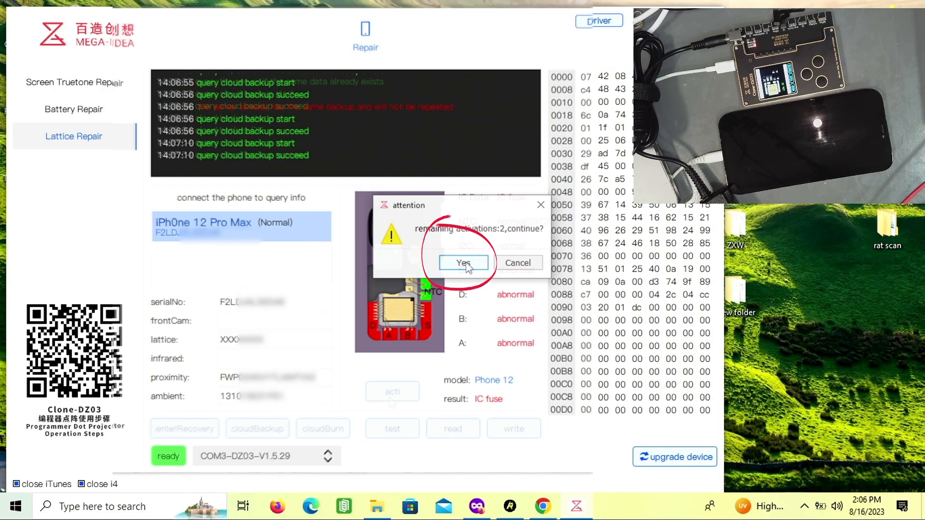
{"action": "left_click", "coordinate": [463, 262]}
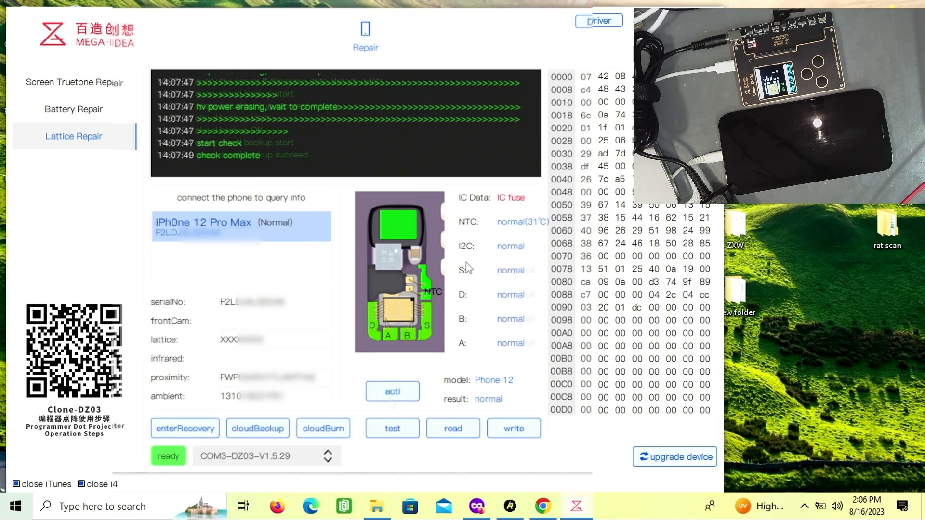
{"action": "left_click", "coordinate": [391, 429]}
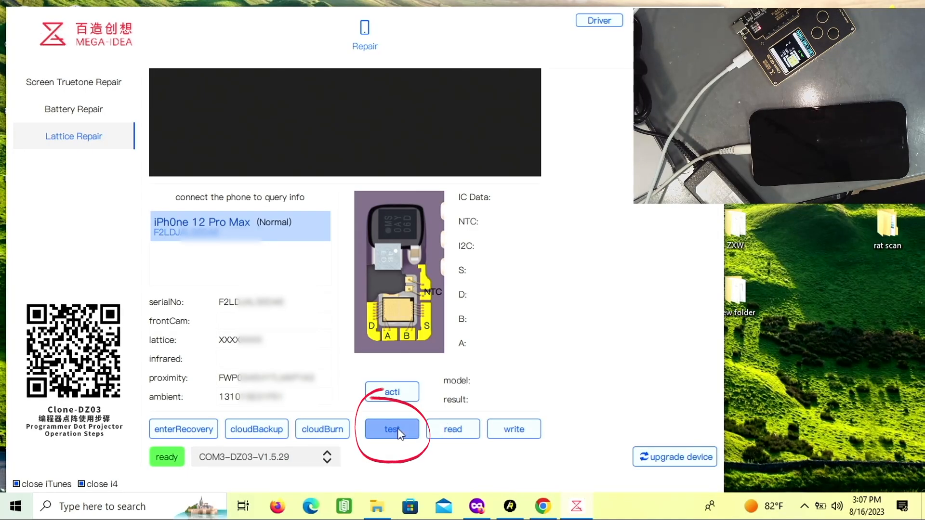
Test the new cable, burn the faceData.bin backup to it, and retest
{"action": "left_click", "coordinate": [392, 429]}
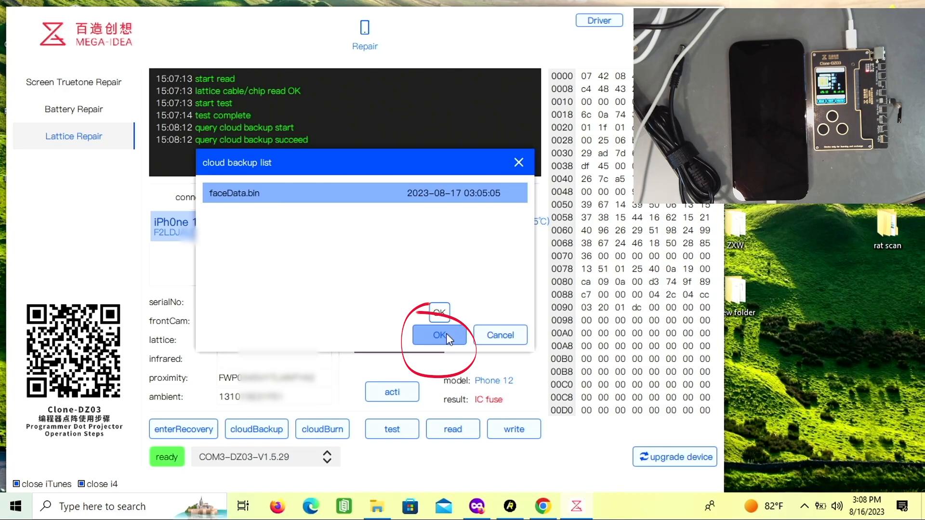
{"action": "left_click", "coordinate": [439, 335]}
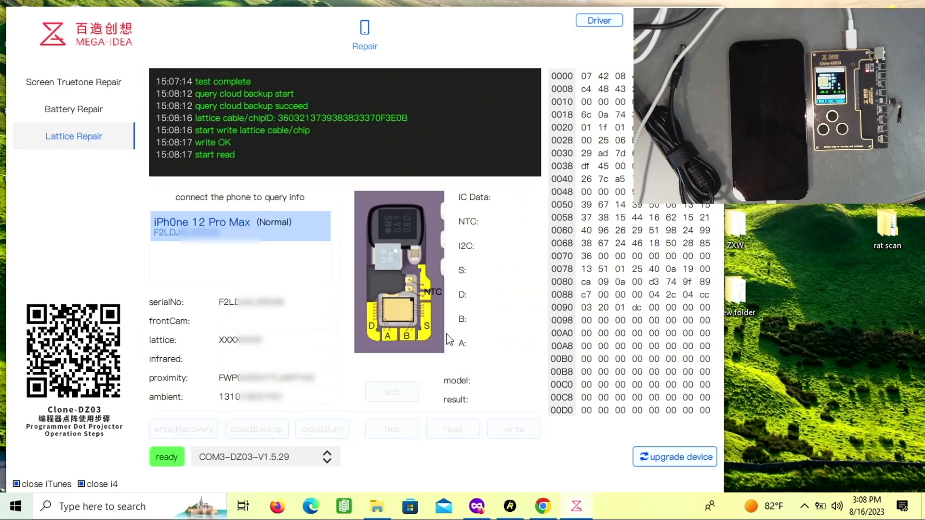
{"action": "left_click", "coordinate": [392, 429]}
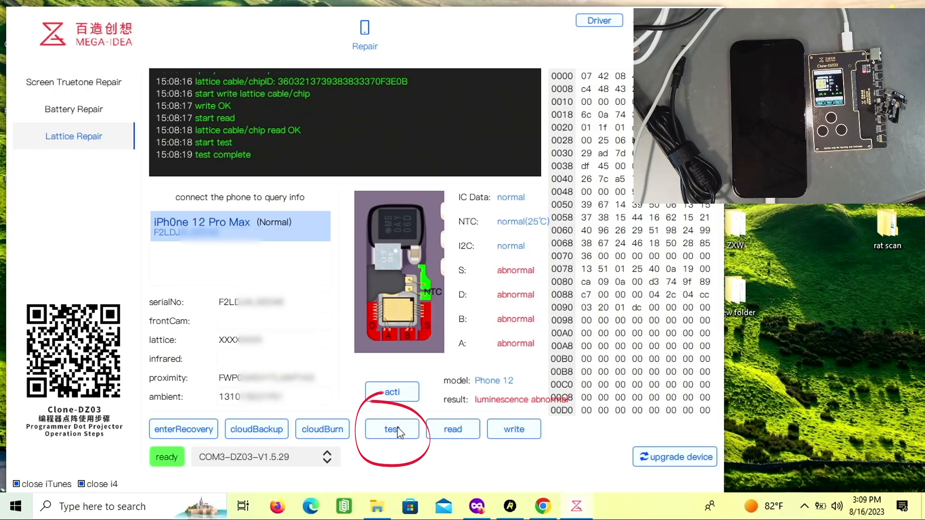
Rerun the test until IC Data, NTC, I2C, S, D, B and A all read normal
{"action": "left_click", "coordinate": [392, 429]}
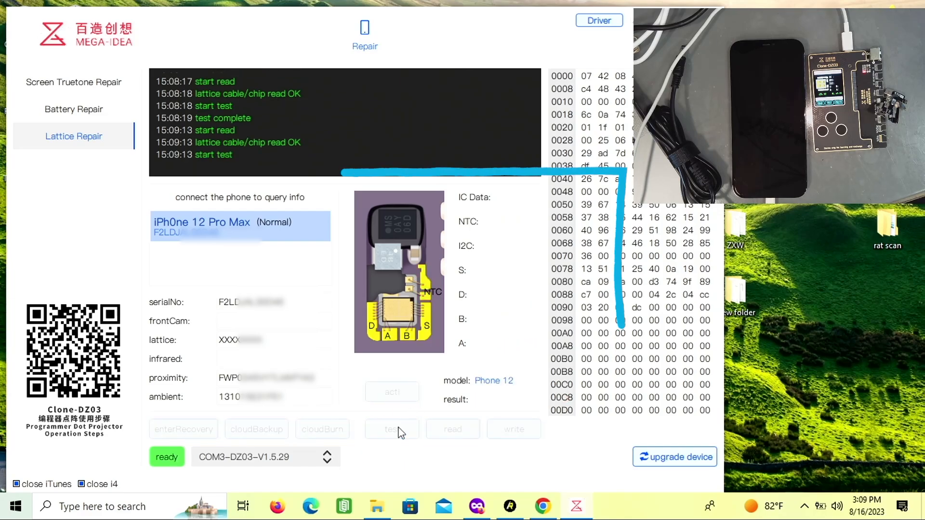
{"action": "left_click", "coordinate": [391, 428]}
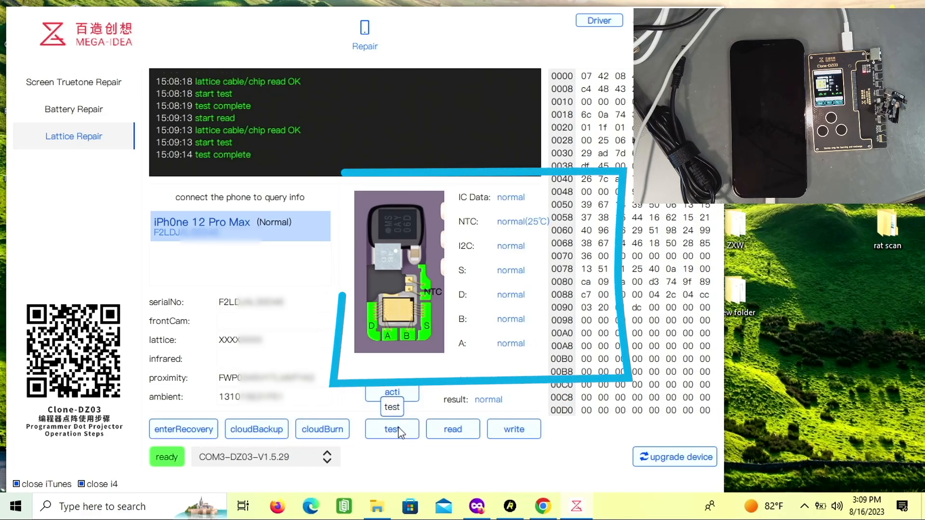
{"action": "left_click", "coordinate": [391, 429]}
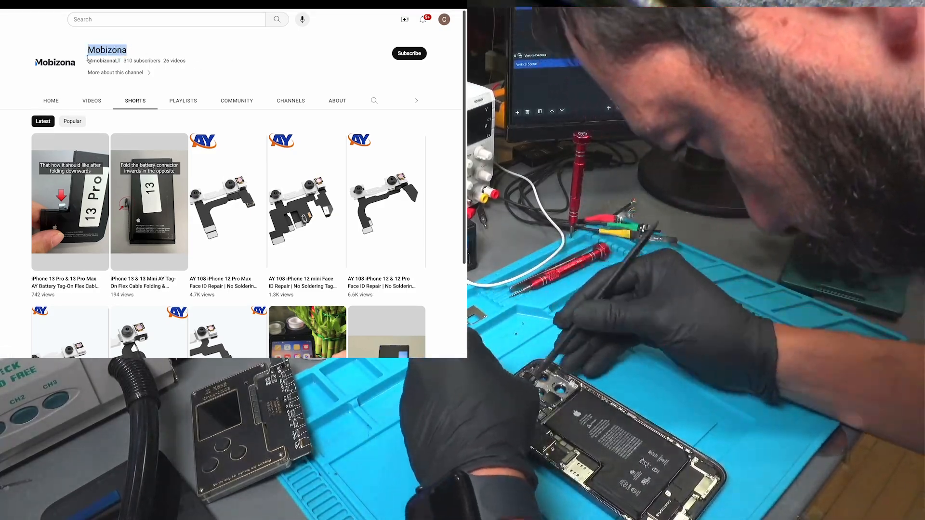
Scroll the Shorts tab and open the AY 108 iPhone 12 Pro Max Face ID repair short
{"action": "scroll", "scroll_direction": "down", "scroll_amount": 3}
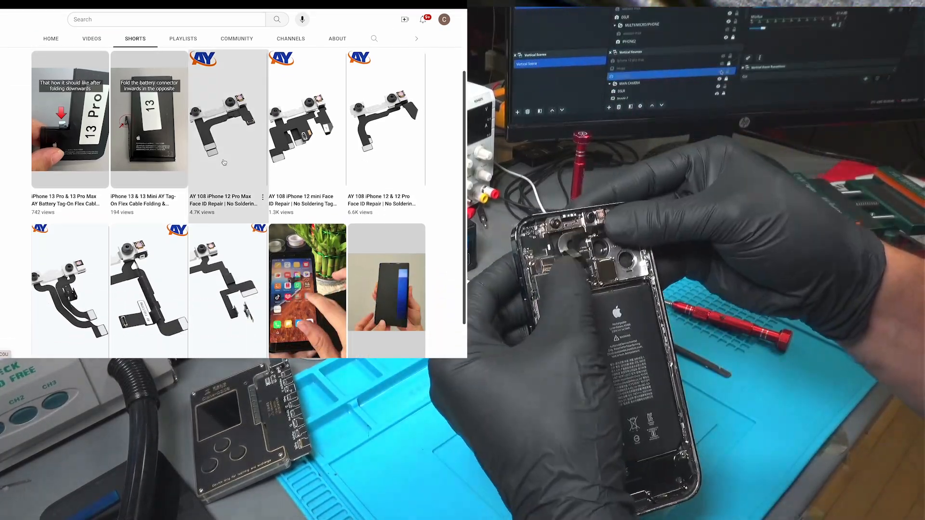
{"action": "left_click", "coordinate": [227, 121]}
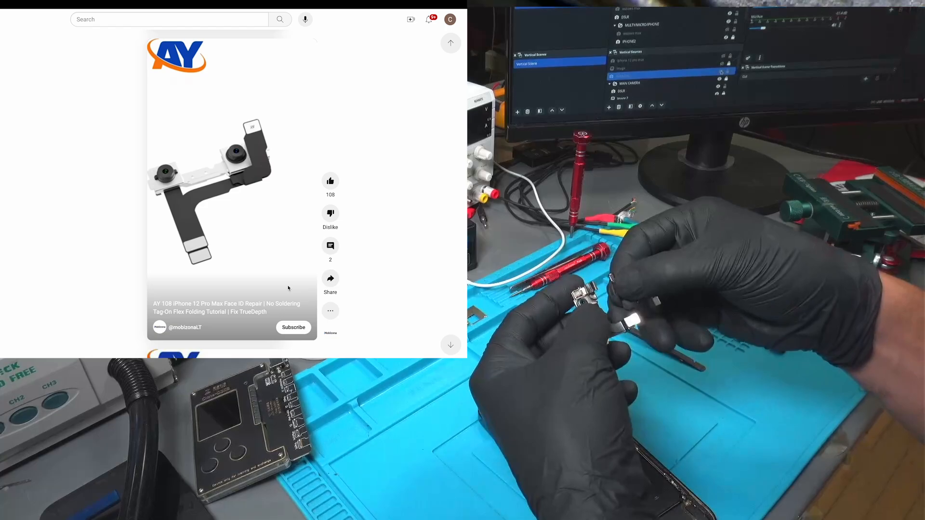